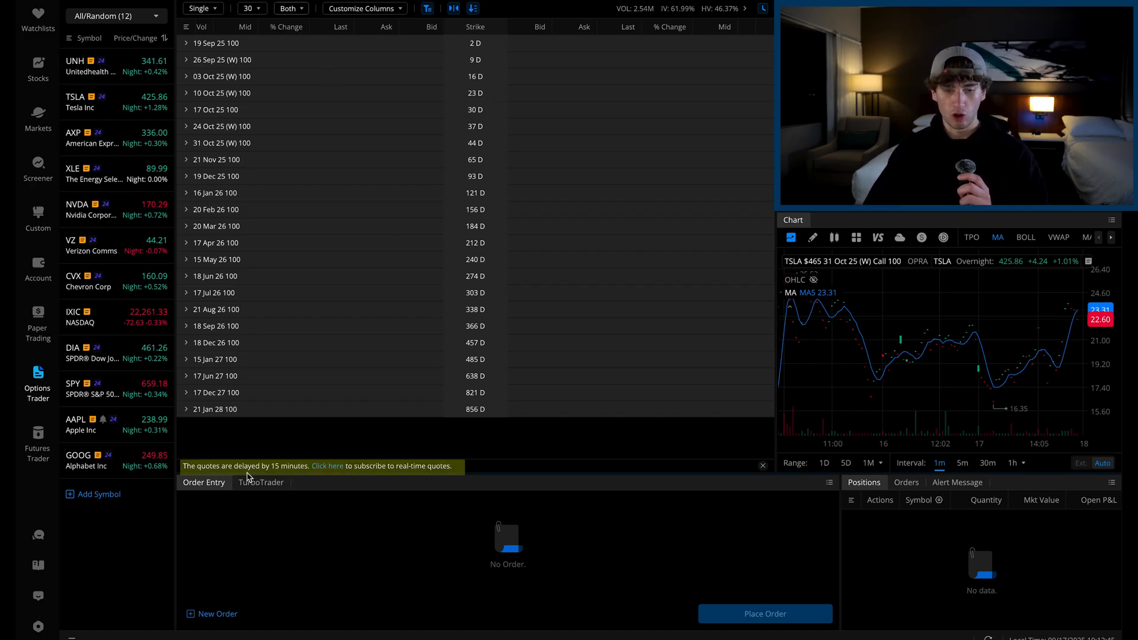
{"action": "mouse_move", "coordinate": [449, 493]}
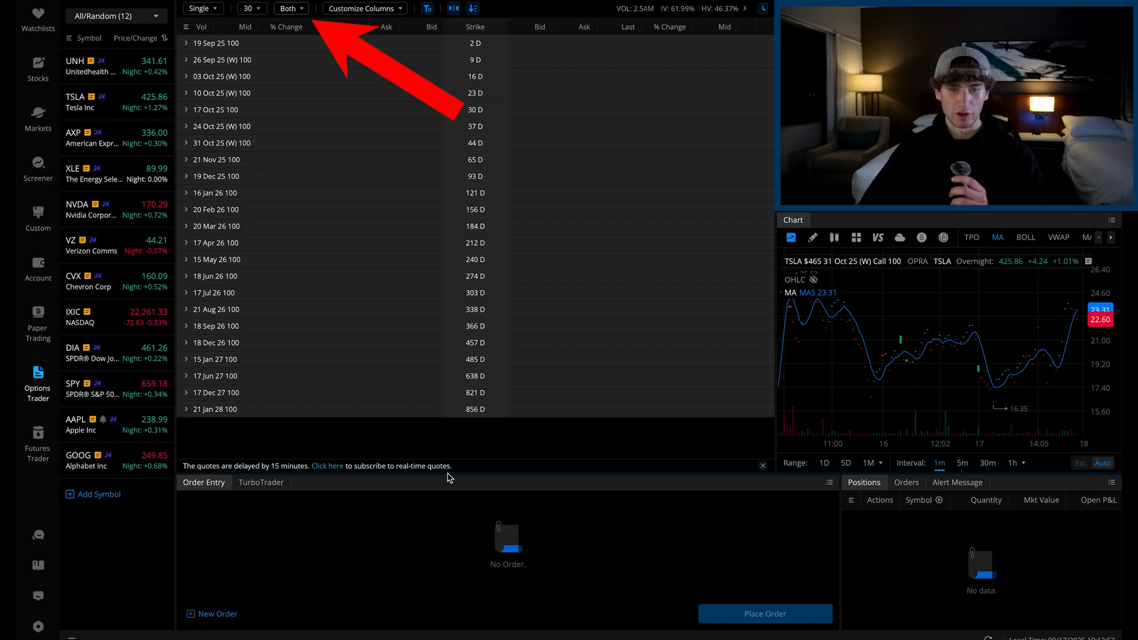
{"action": "mouse_move", "coordinate": [394, 239]}
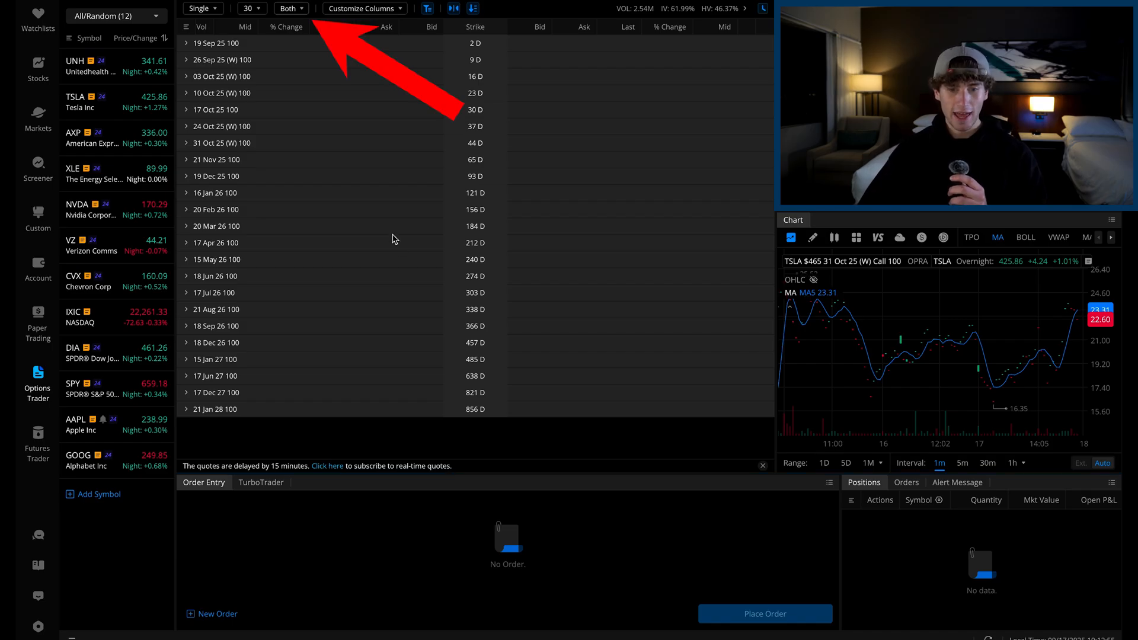
Switch the TSLA option chain from Both to Puts only.
{"action": "left_click", "coordinate": [291, 9]}
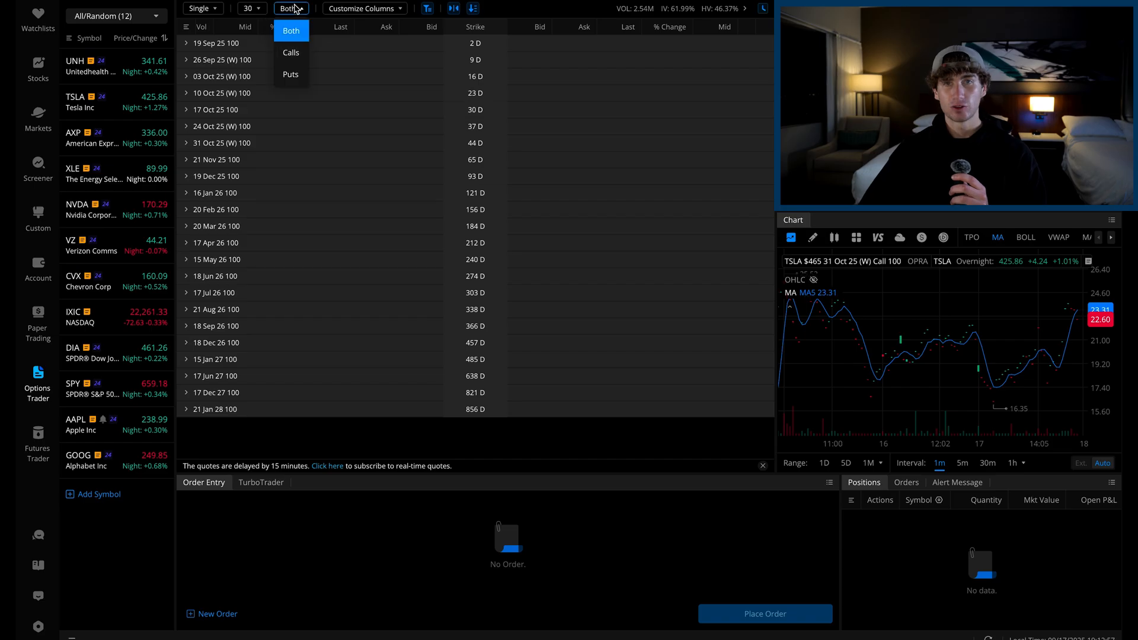
{"action": "mouse_move", "coordinate": [293, 74]}
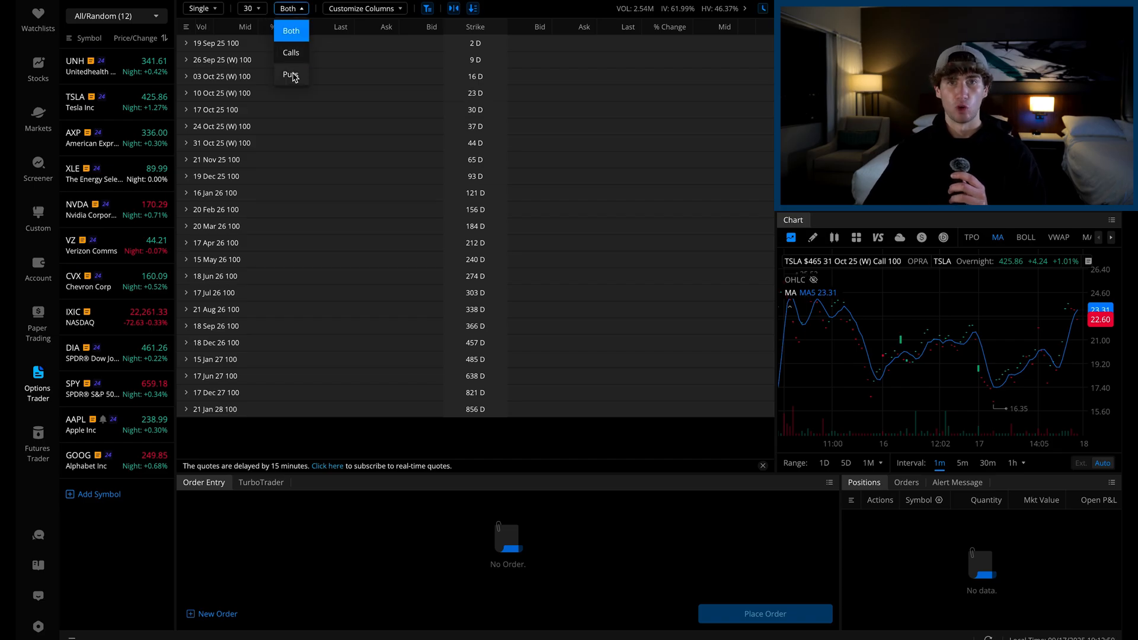
{"action": "left_click", "coordinate": [290, 74]}
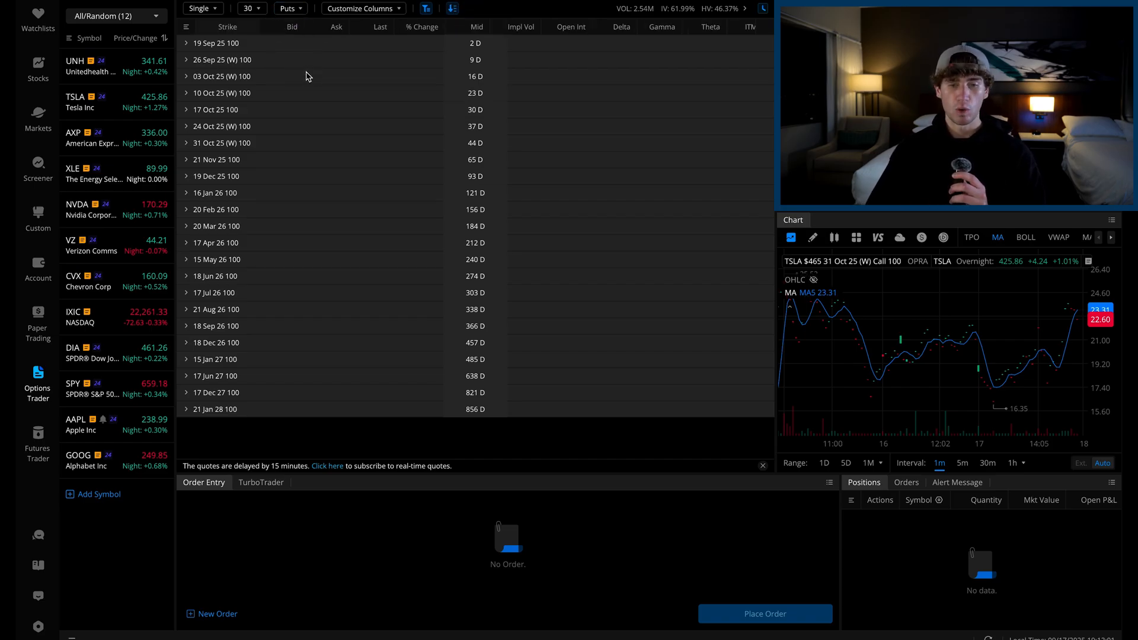
{"action": "mouse_move", "coordinate": [407, 93]}
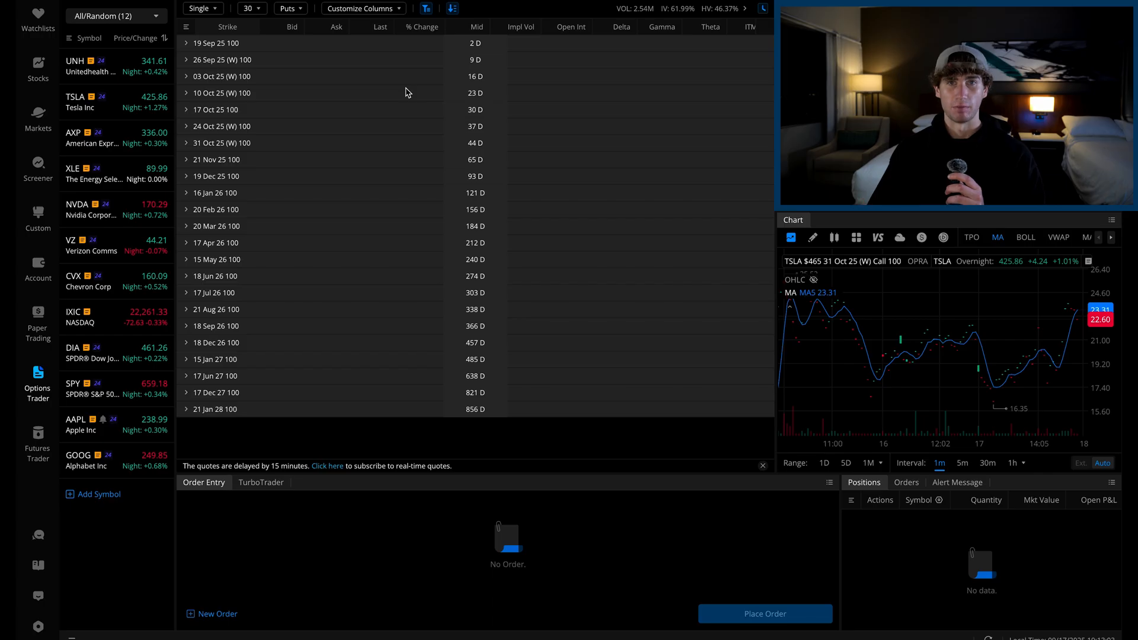
Expand the 31 Oct 25 weekly puts and scroll down to the 380 strike.
{"action": "left_click", "coordinate": [198, 143]}
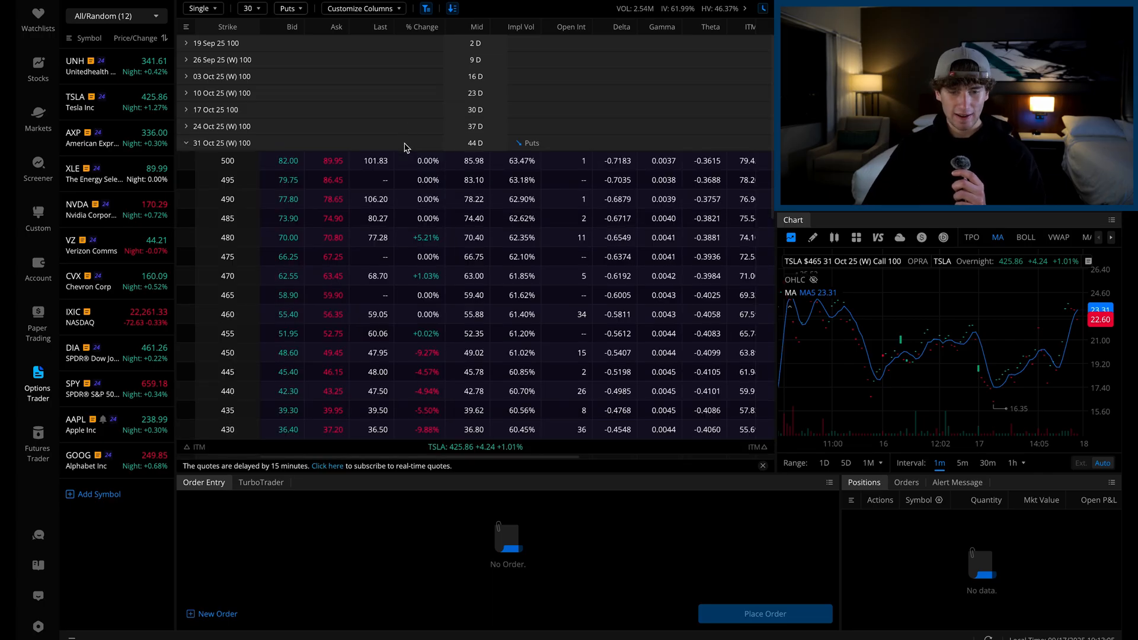
{"action": "scroll", "scroll_direction": "down", "scroll_amount": 3}
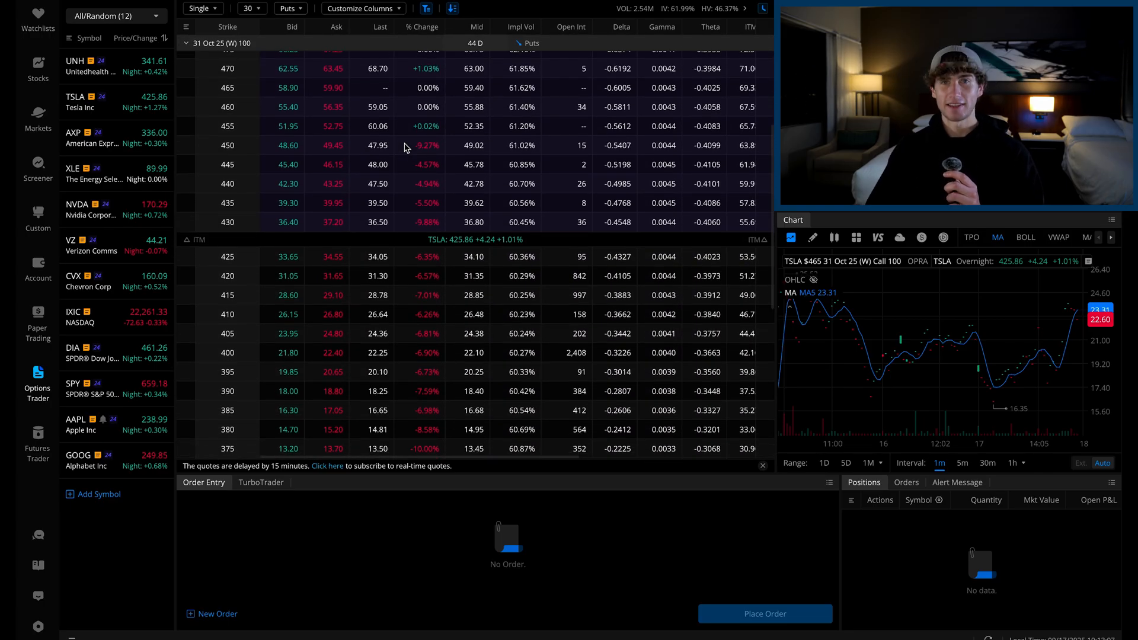
{"action": "scroll", "scroll_direction": "down", "scroll_amount": 3}
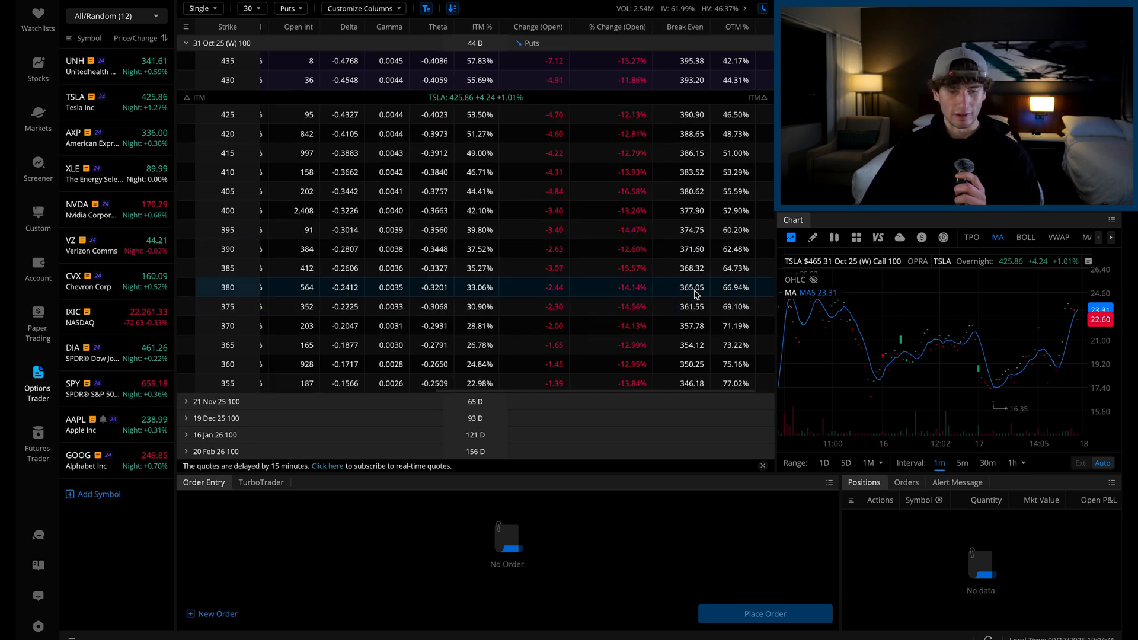
{"action": "mouse_move", "coordinate": [650, 299]}
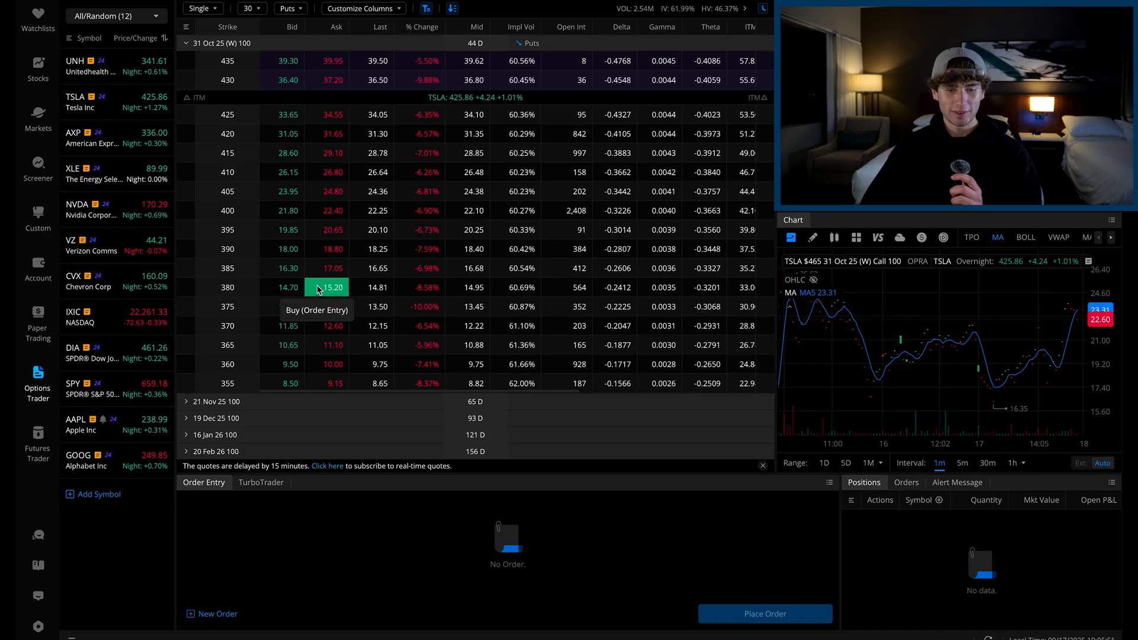
Draft a buy of one 380 put at the $14.95 mid price, GTC.
{"action": "left_click", "coordinate": [332, 287]}
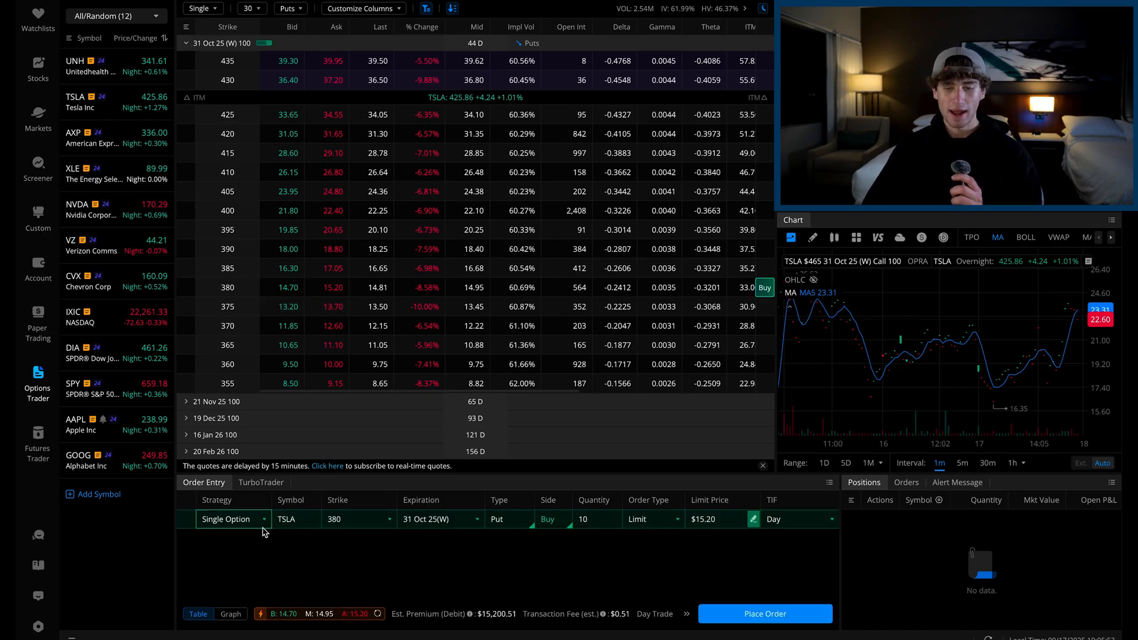
{"action": "mouse_move", "coordinate": [446, 446]}
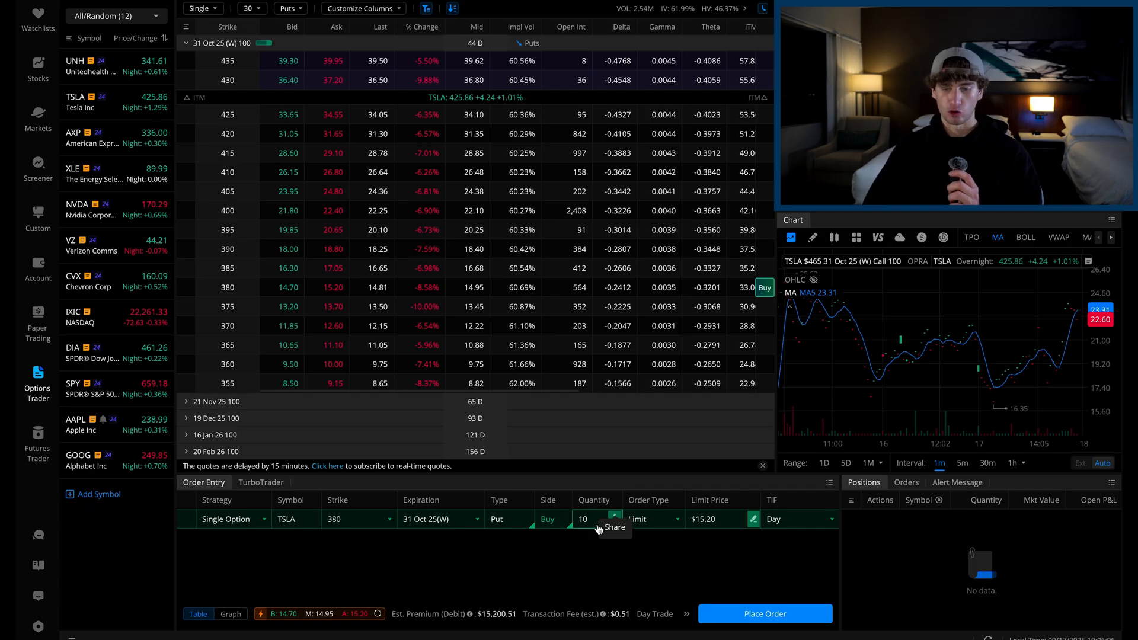
{"action": "left_click", "coordinate": [592, 518]}
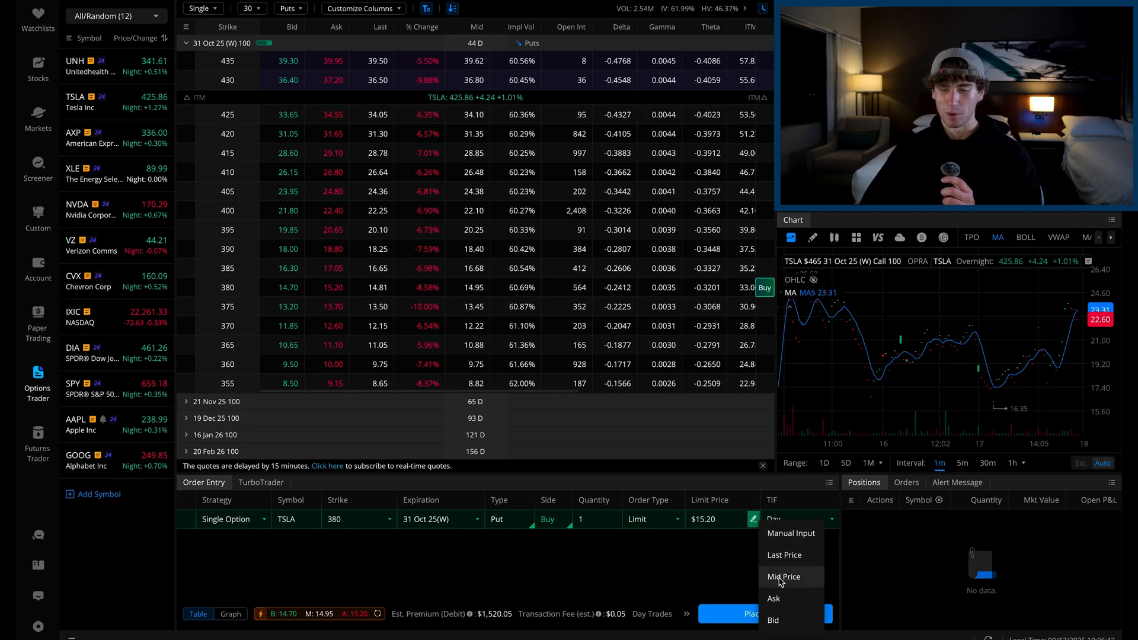
{"action": "left_click", "coordinate": [783, 576]}
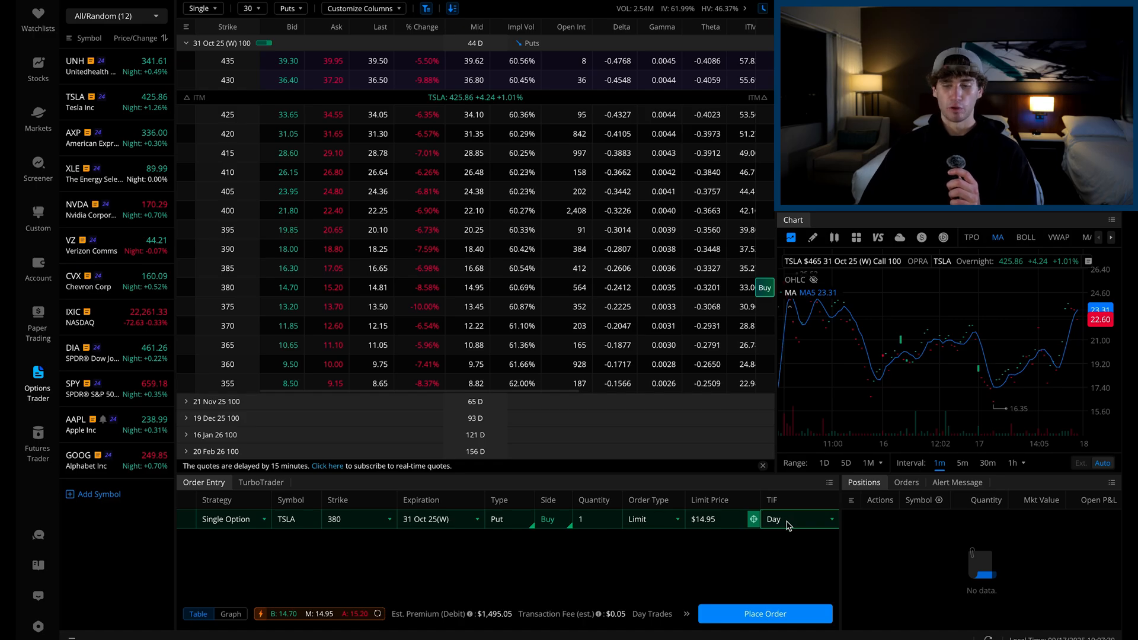
{"action": "left_click", "coordinate": [799, 519]}
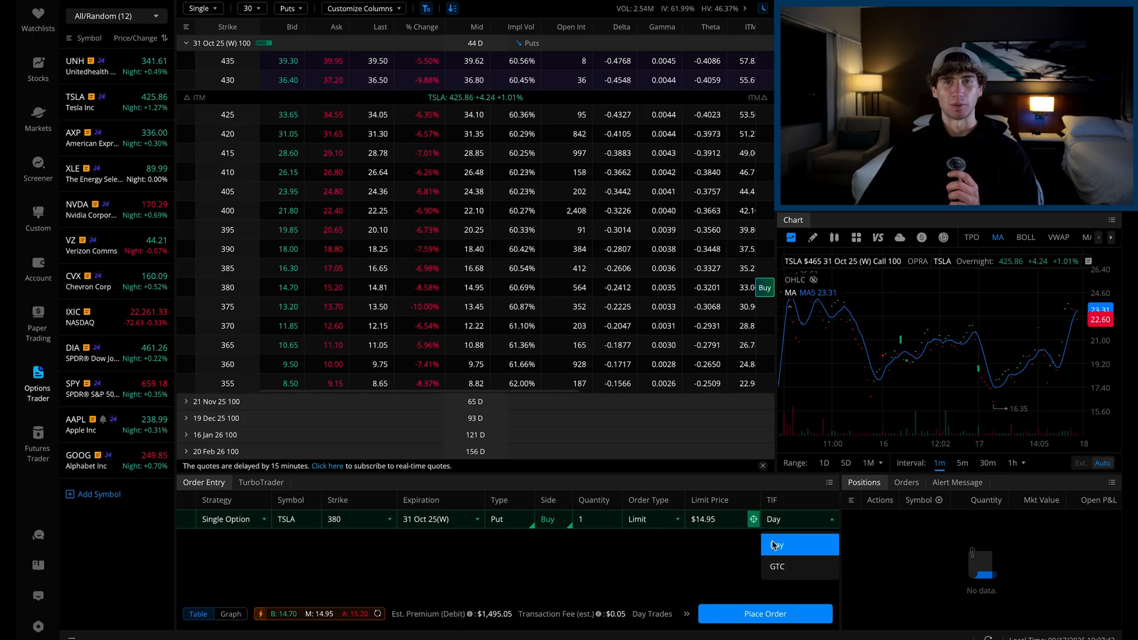
{"action": "left_click", "coordinate": [776, 566]}
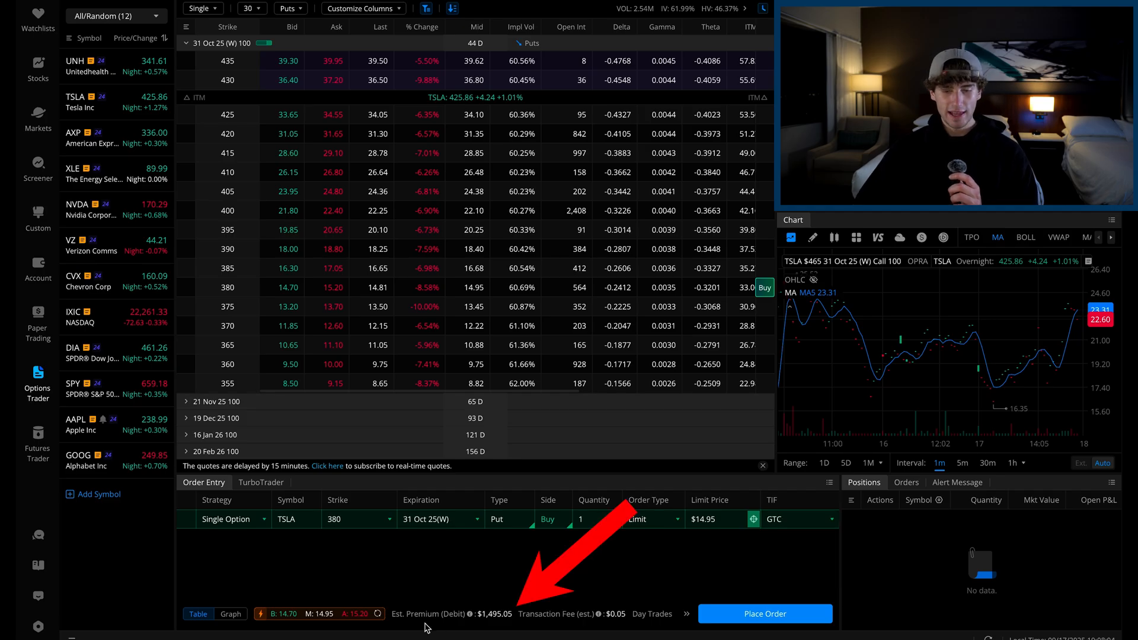
{"action": "mouse_move", "coordinate": [470, 614]}
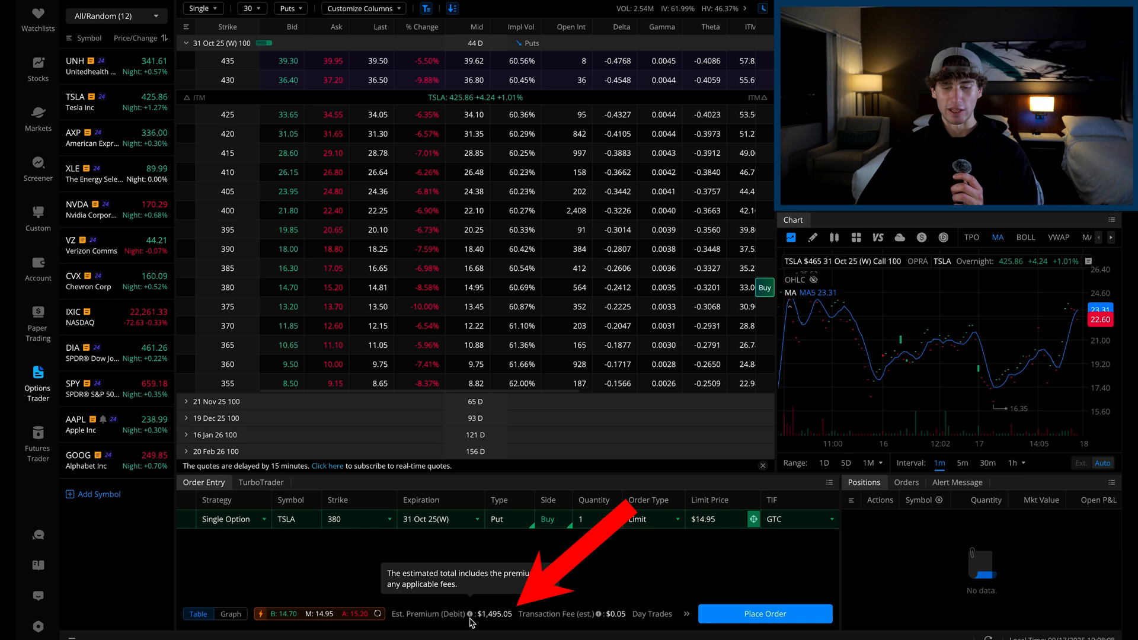
{"action": "mouse_move", "coordinate": [598, 613]}
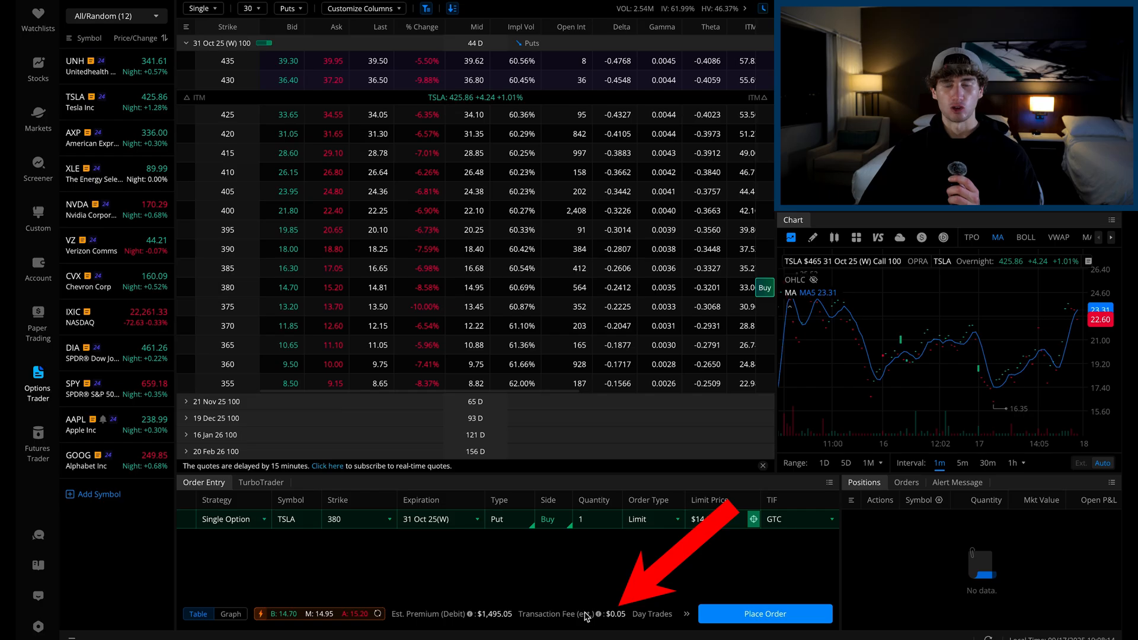
{"action": "mouse_move", "coordinate": [598, 613]}
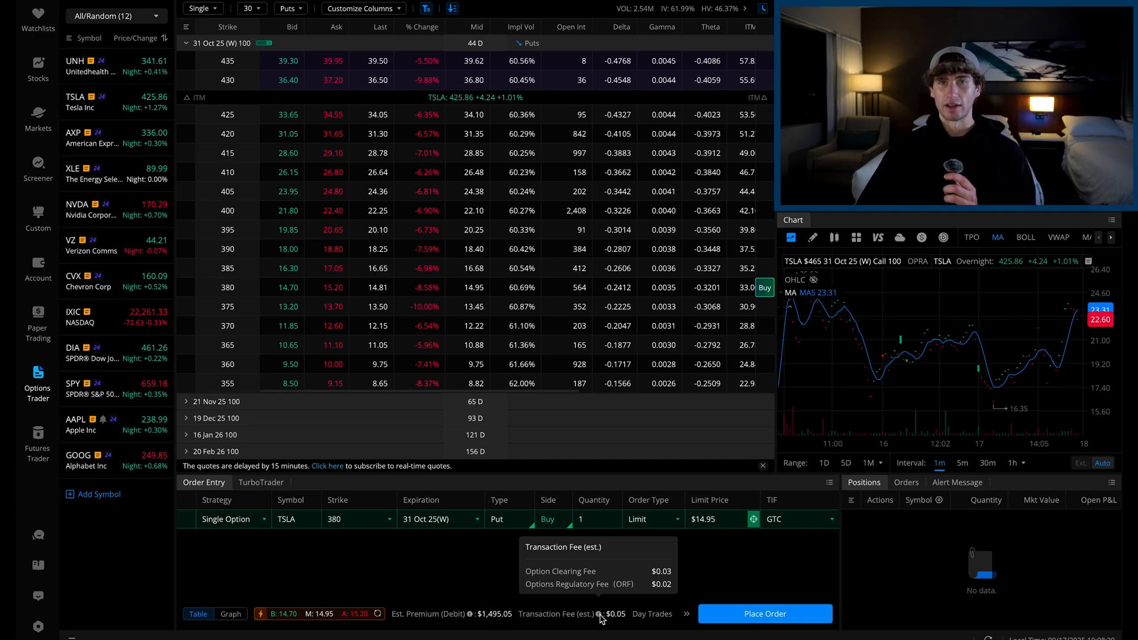
{"action": "mouse_move", "coordinate": [702, 592]}
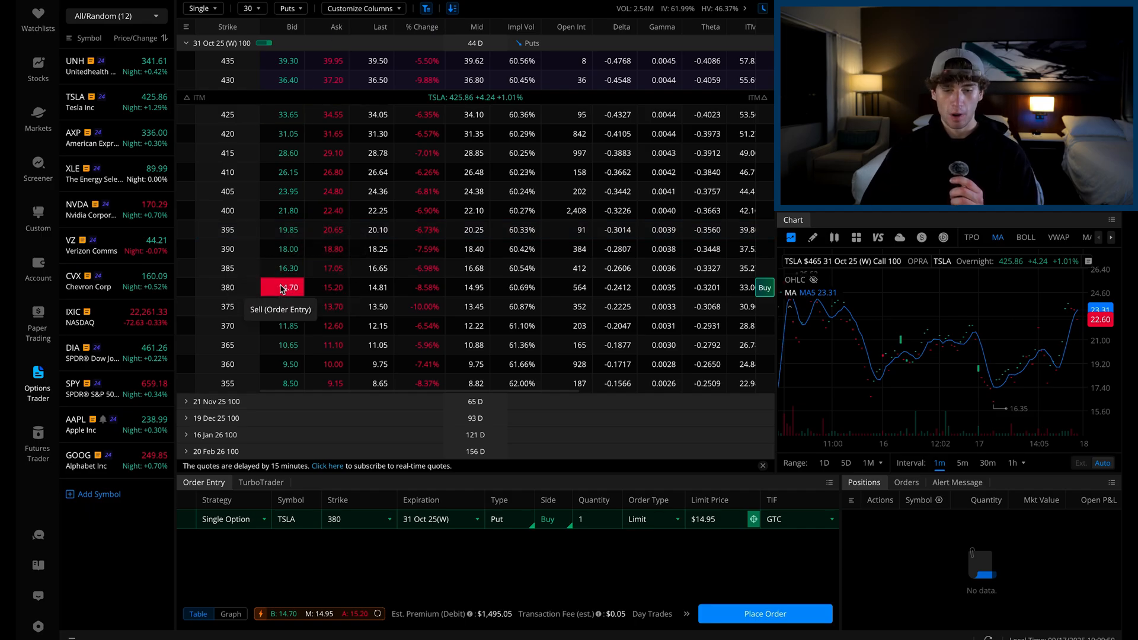
Load a sell order from the 380 put Bid and cut quantity to 1.
{"action": "left_click", "coordinate": [283, 288]}
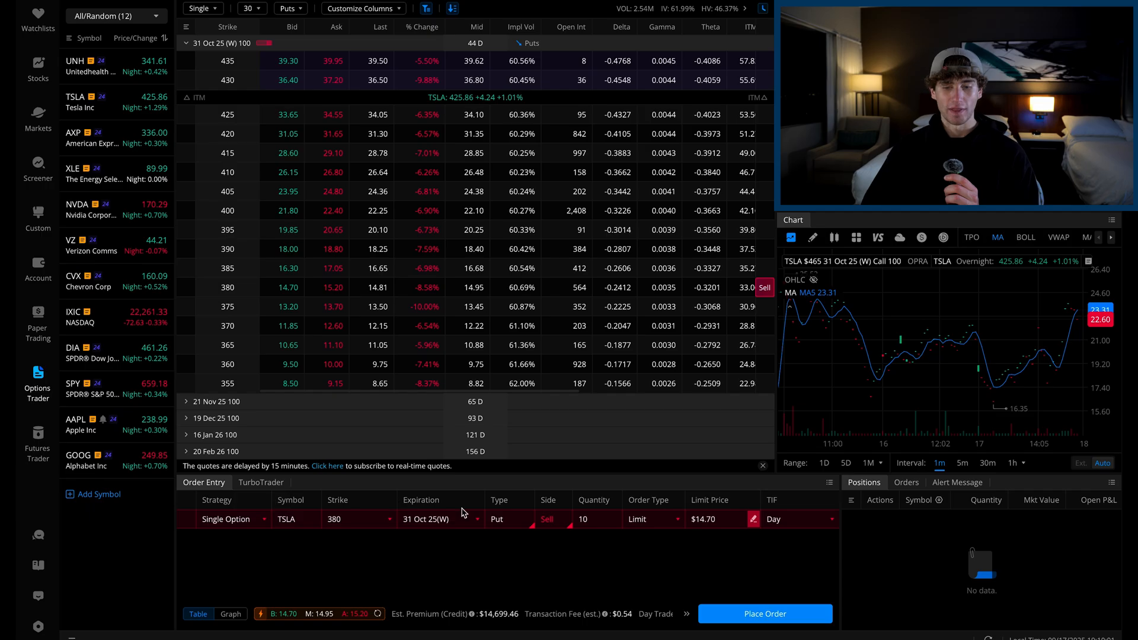
{"action": "mouse_move", "coordinate": [574, 504]}
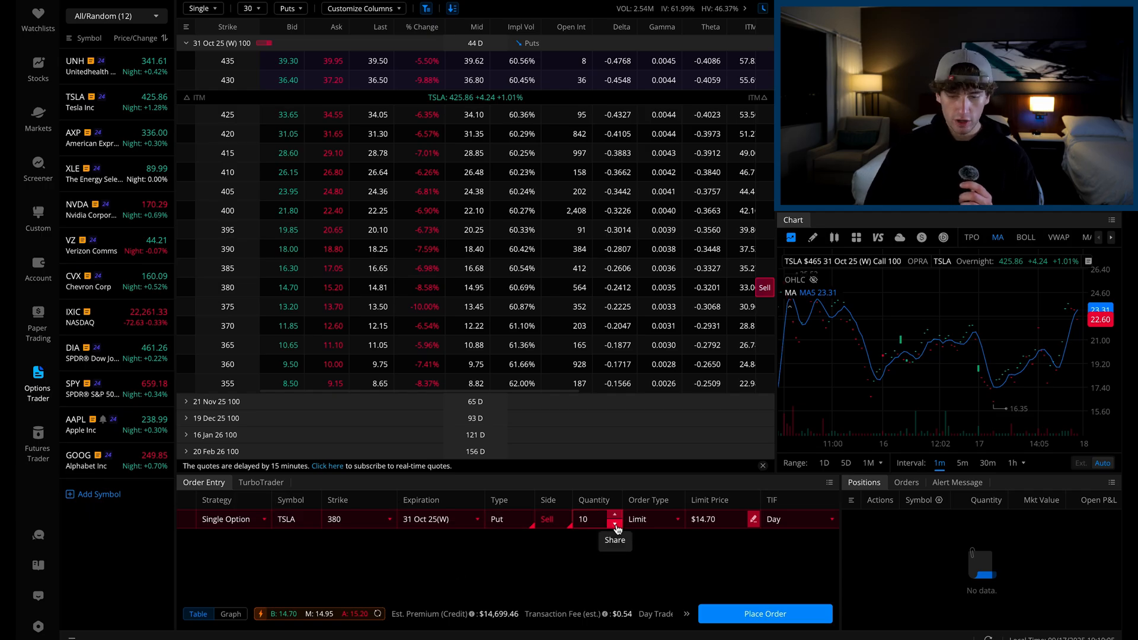
{"action": "left_click", "coordinate": [616, 519]}
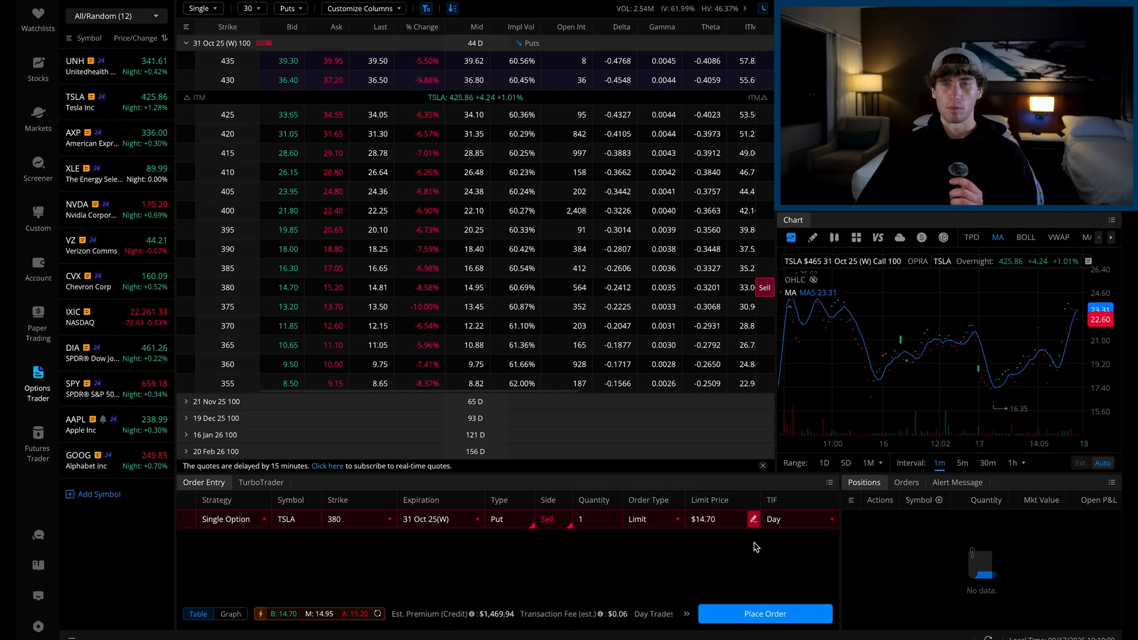
{"action": "mouse_move", "coordinate": [669, 539]}
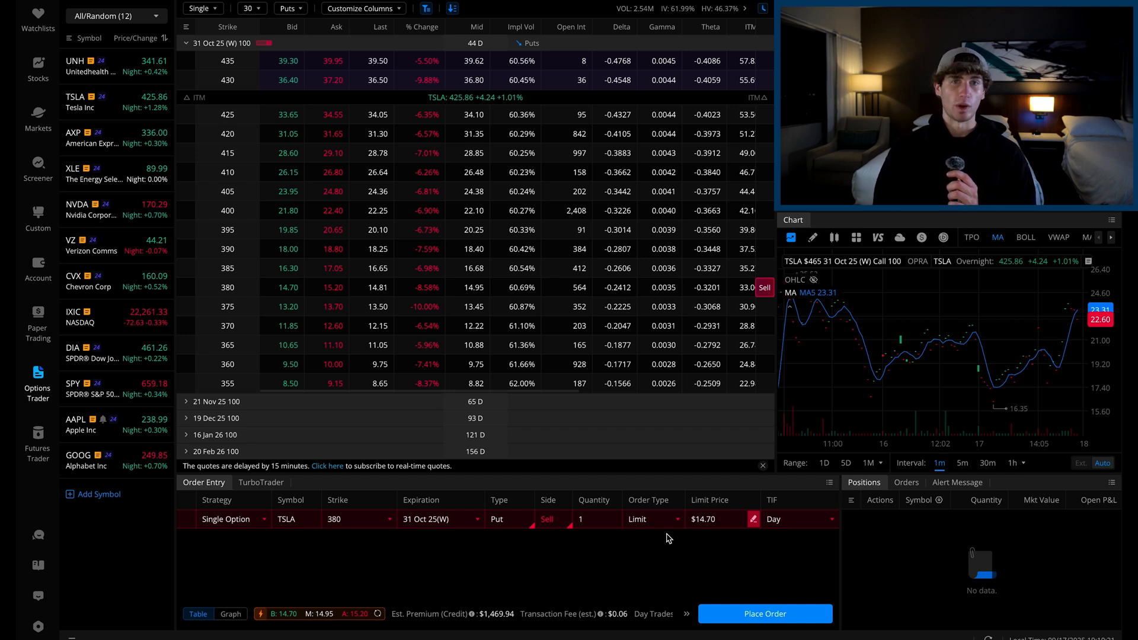
{"action": "mouse_move", "coordinate": [471, 614]}
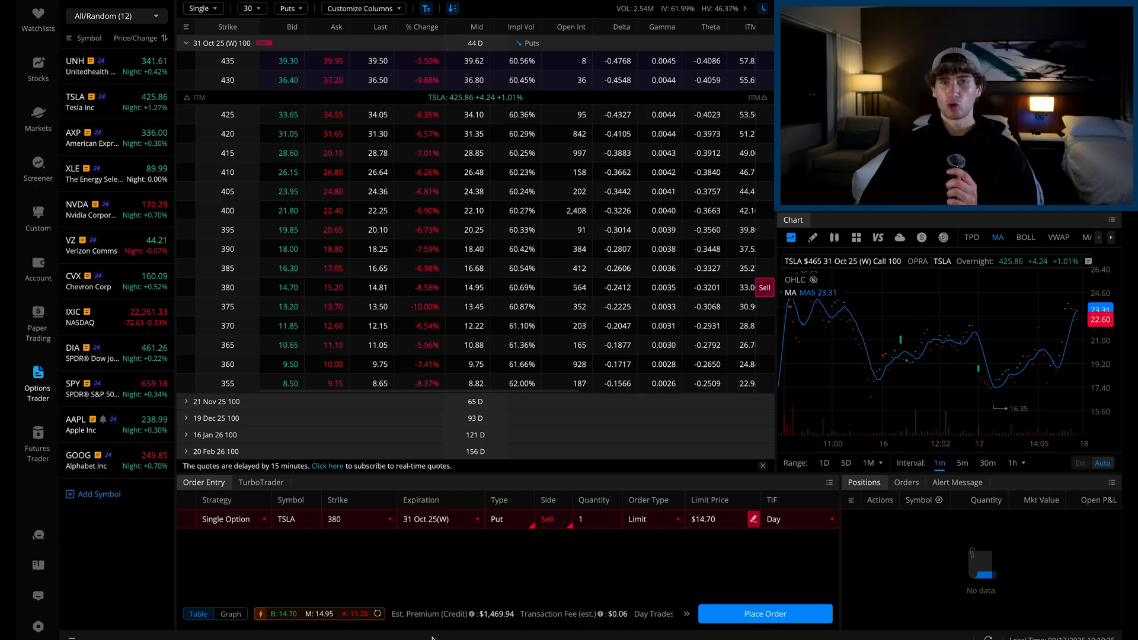
{"action": "mouse_move", "coordinate": [453, 584]}
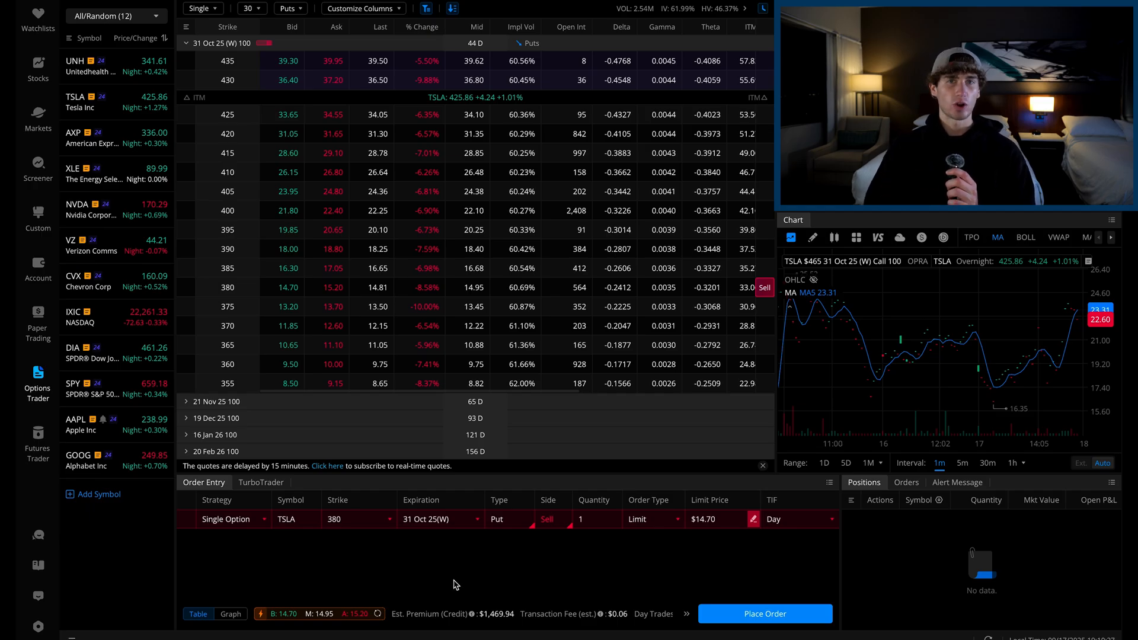
{"action": "mouse_move", "coordinate": [405, 629]}
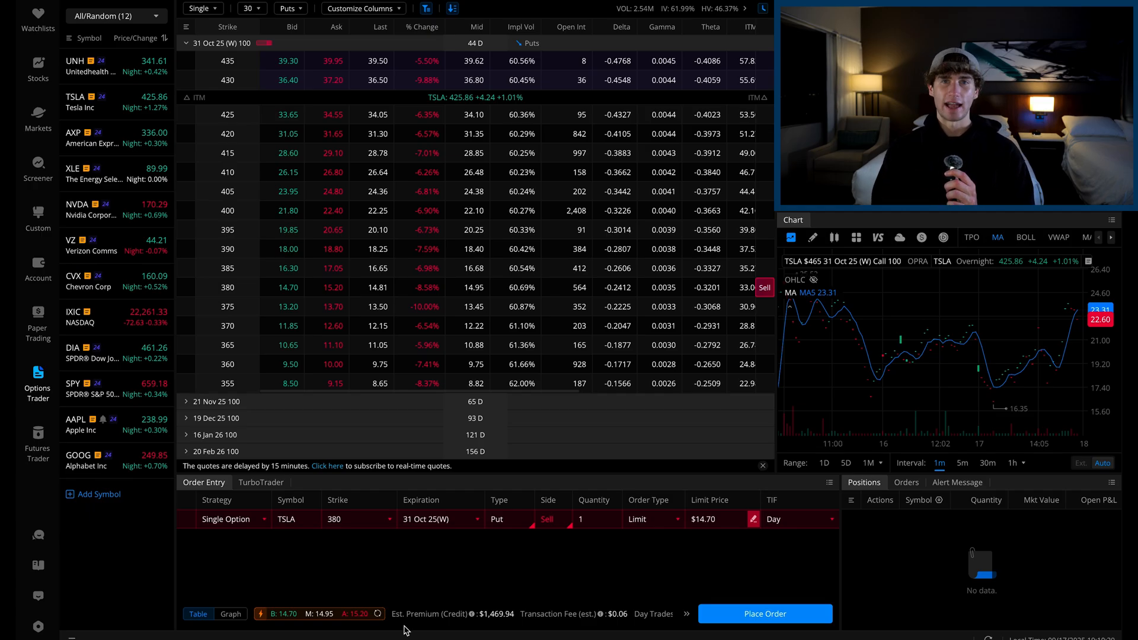